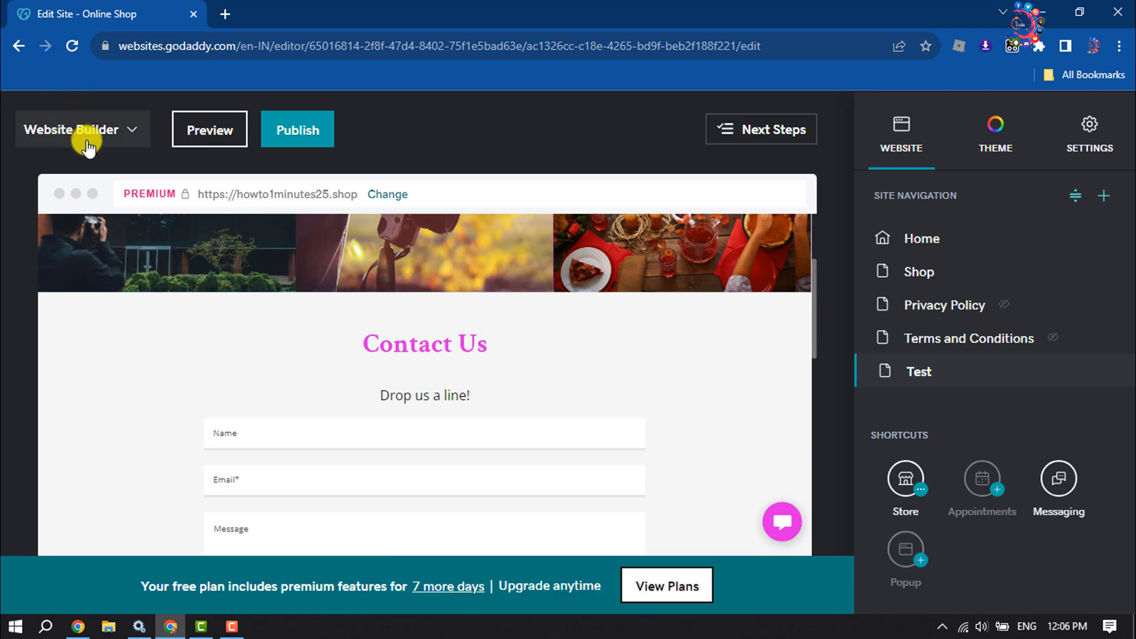
# - Scroll to the Test page footer and start adding a new section above it
pyautogui.click(490, 433)
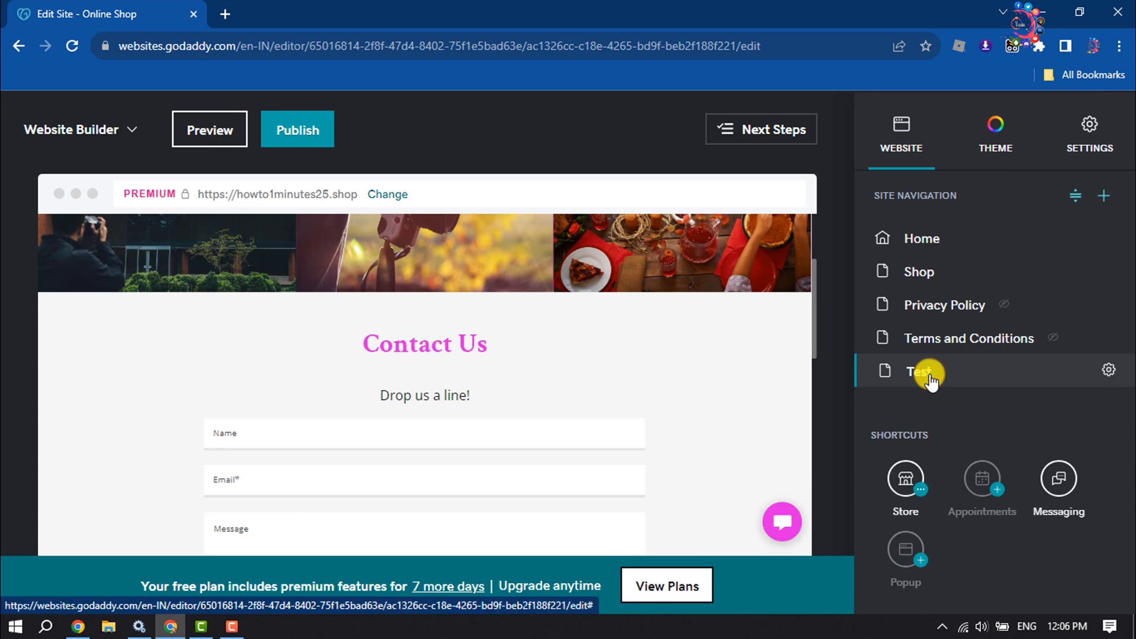
pyautogui.scroll(-3)
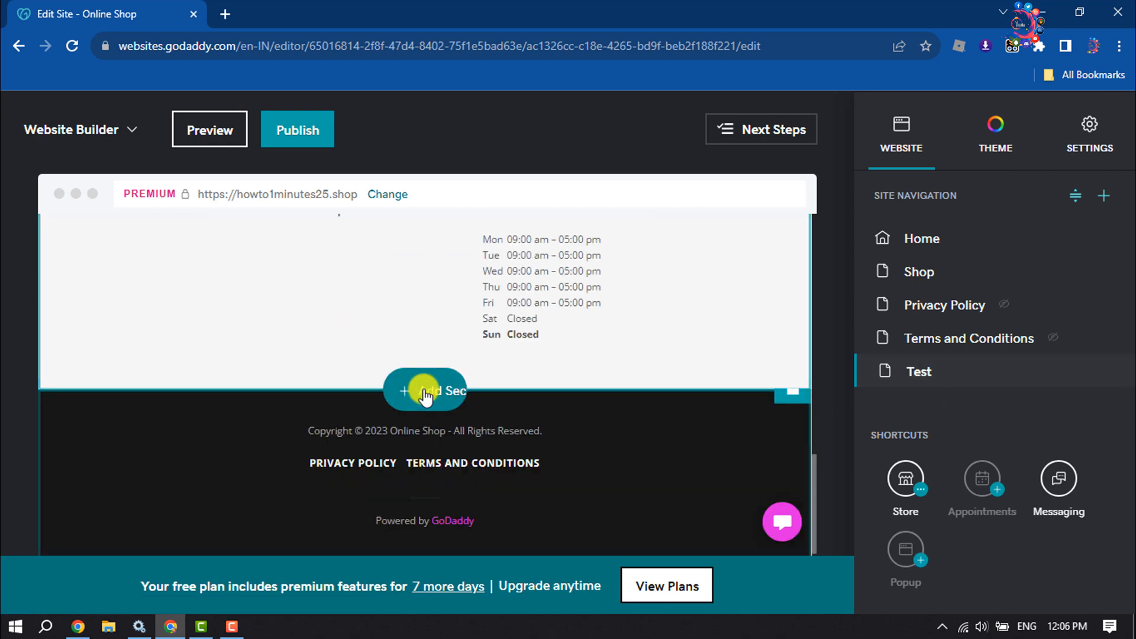
pyautogui.click(425, 391)
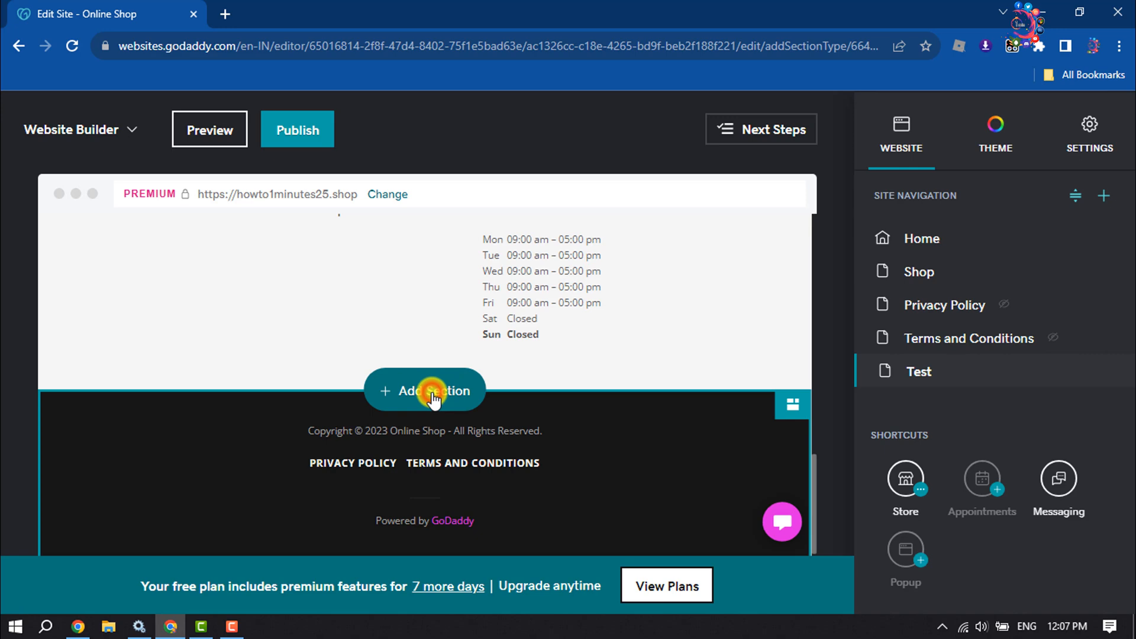
# - Search the section library for 'job' and add the first Job Posting layout
pyautogui.click(425, 391)
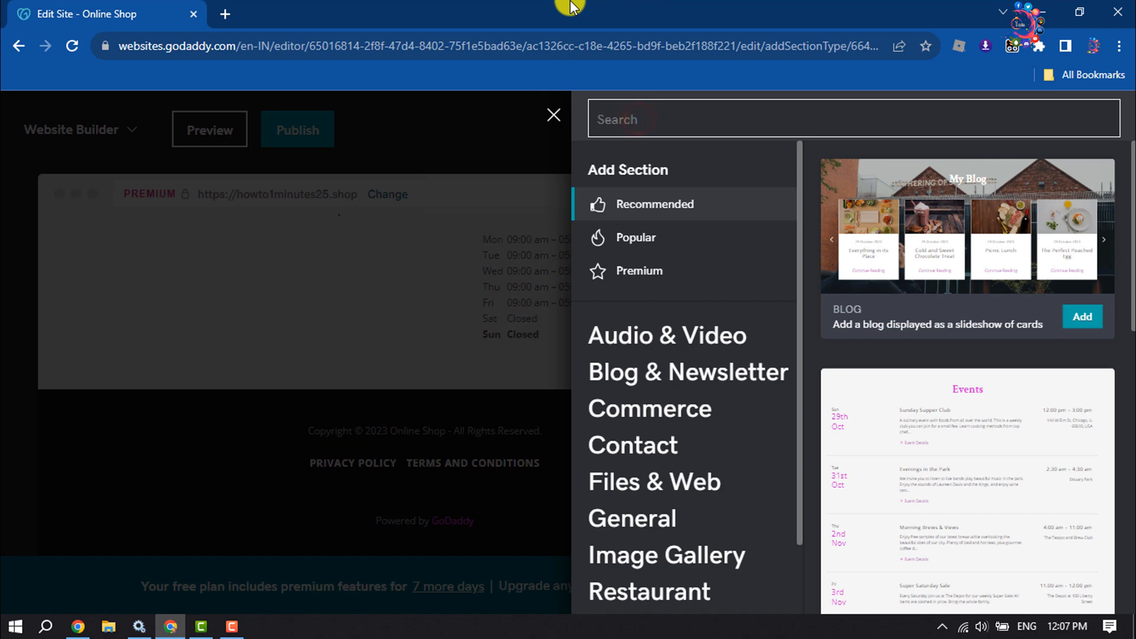
pyautogui.write('job')
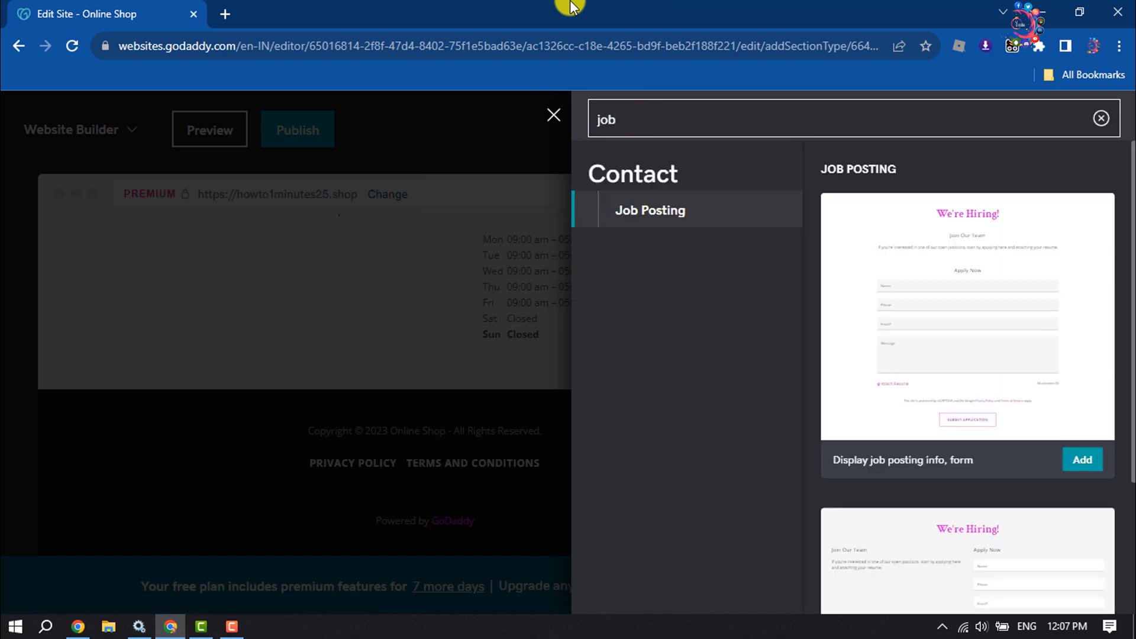
pyautogui.moveTo(999, 281)
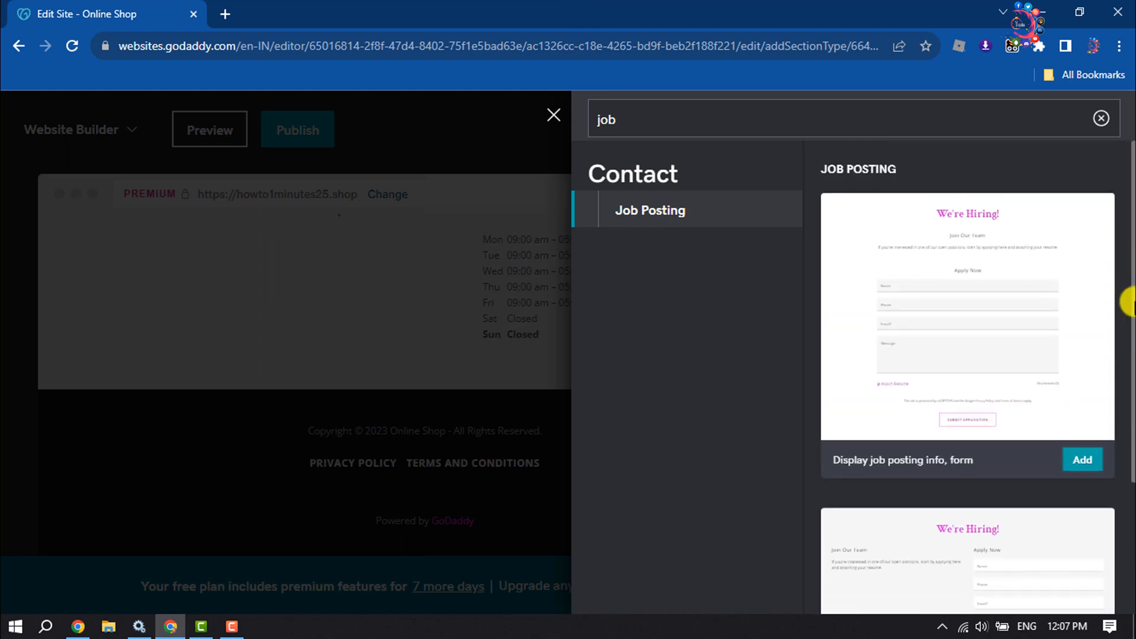
pyautogui.click(1083, 459)
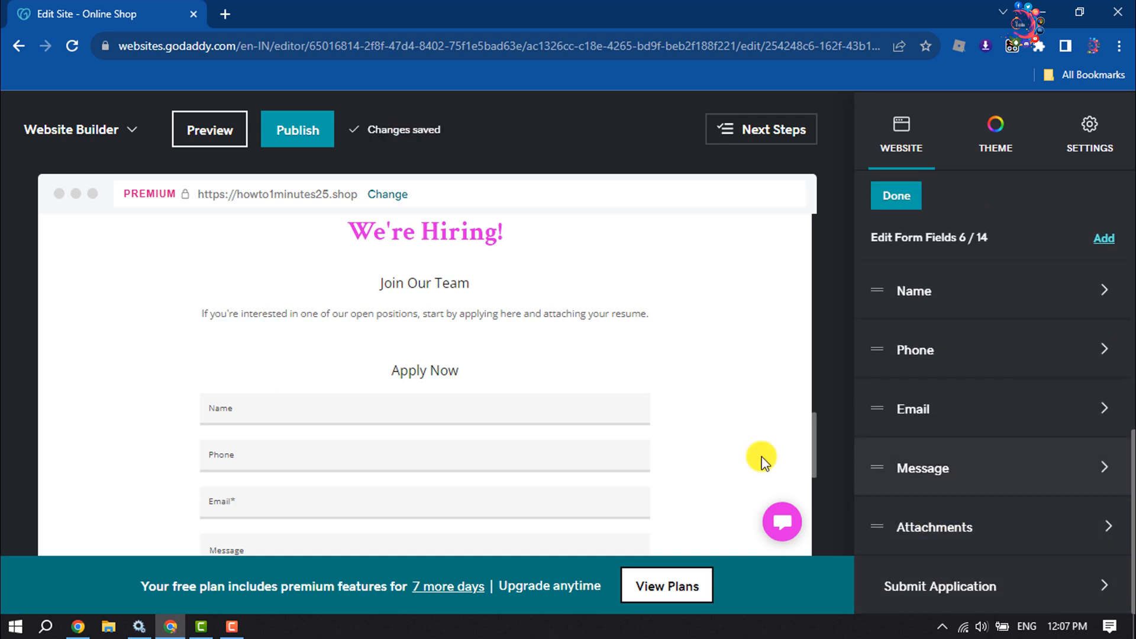
# - Scroll the Edit Form Fields list of the new Job Posting form
pyautogui.scroll(-3)
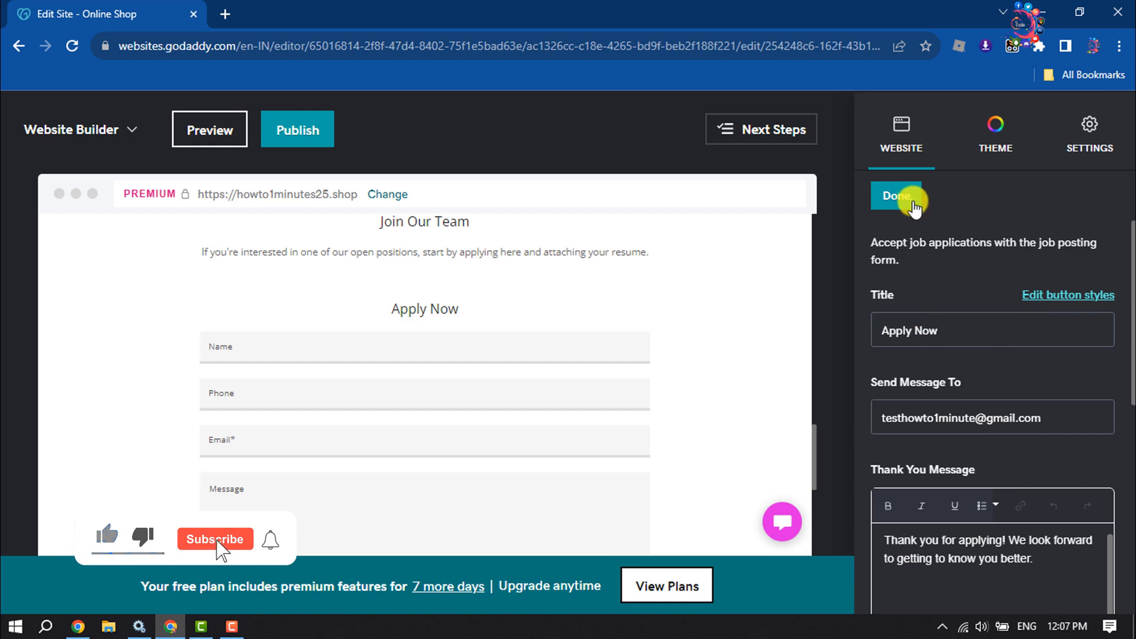
# - Finish form editing, try a black accent on the We're Hiring! section, then revert to white
pyautogui.click(896, 196)
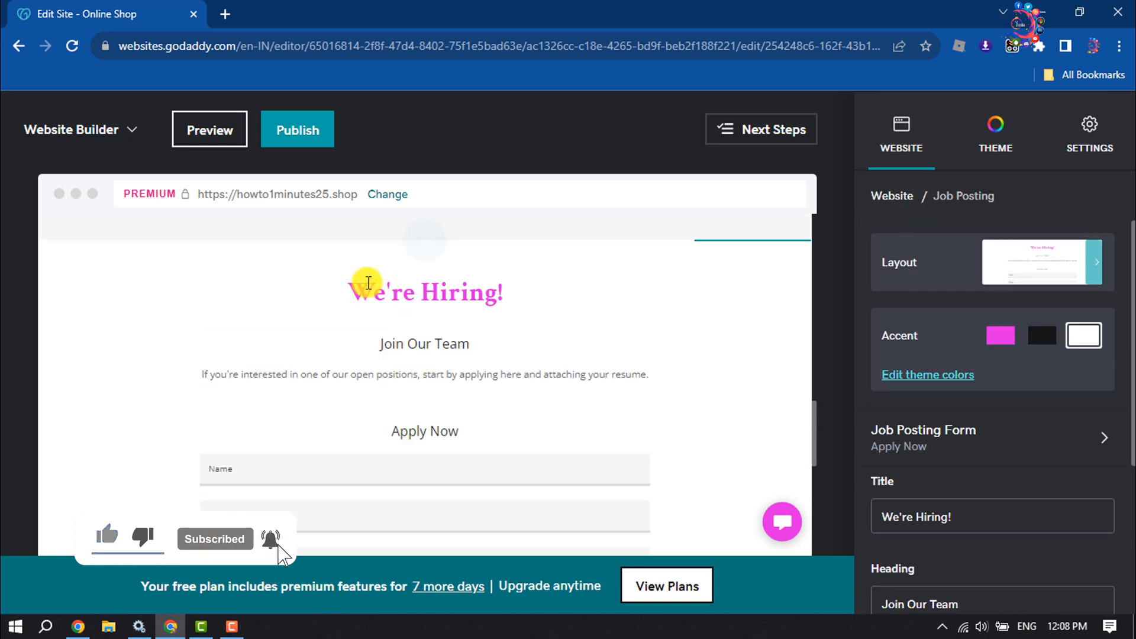
pyautogui.click(425, 292)
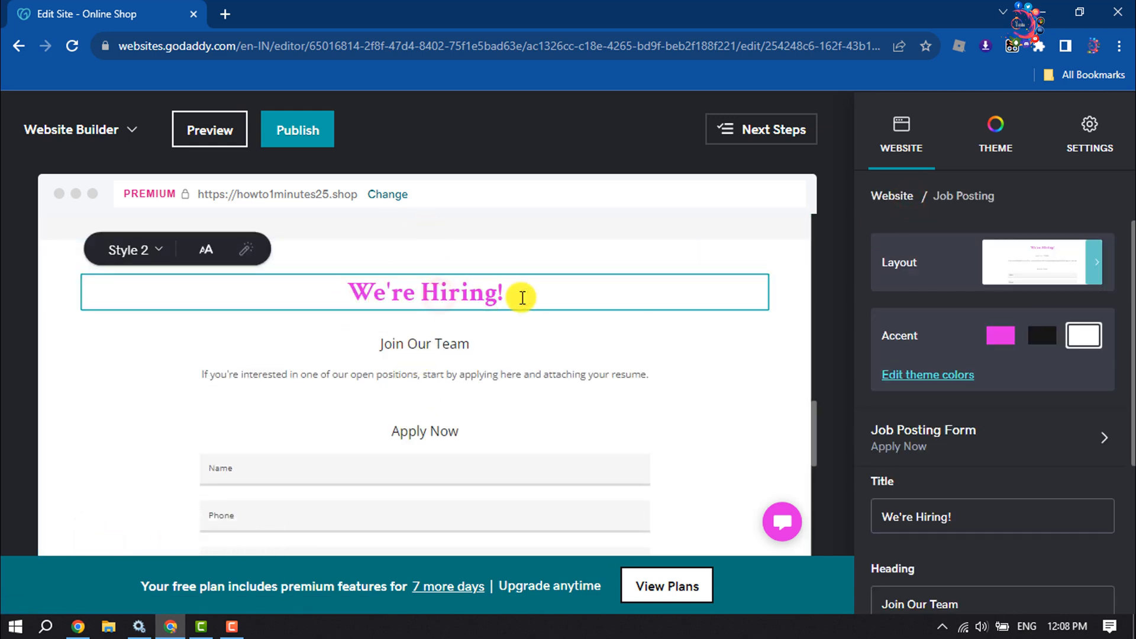
pyautogui.click(1042, 335)
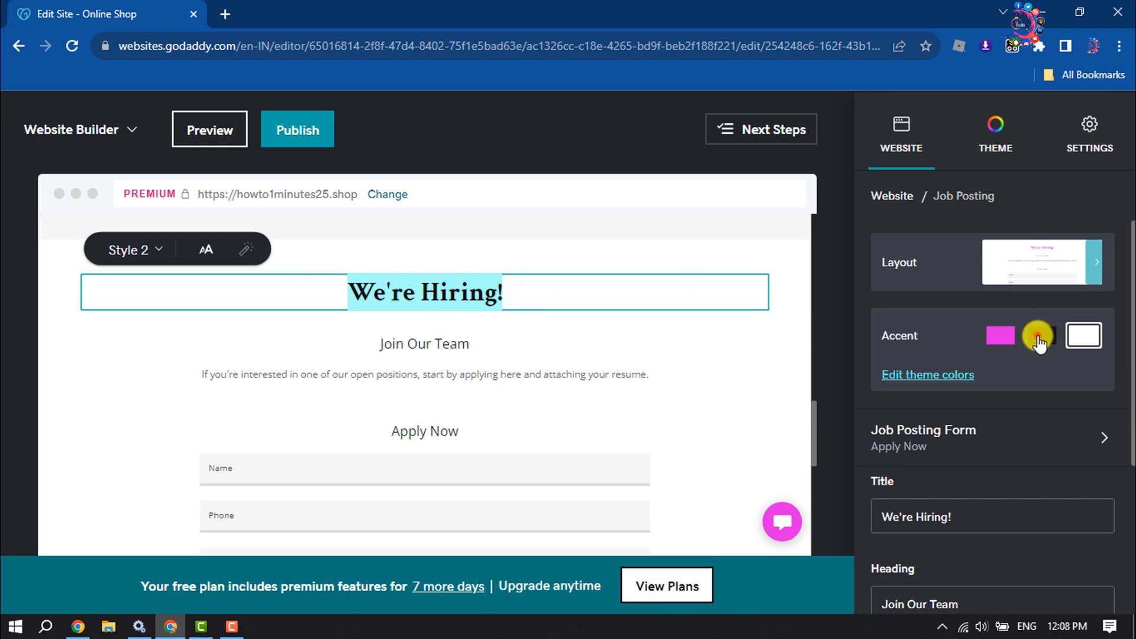
pyautogui.click(1041, 335)
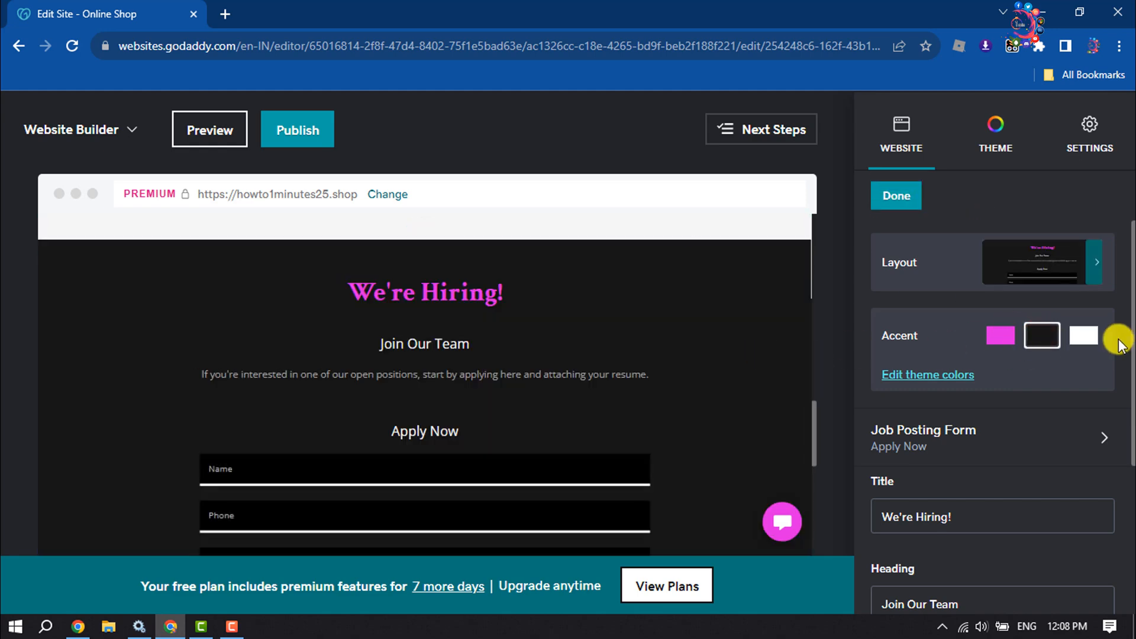
pyautogui.click(1083, 335)
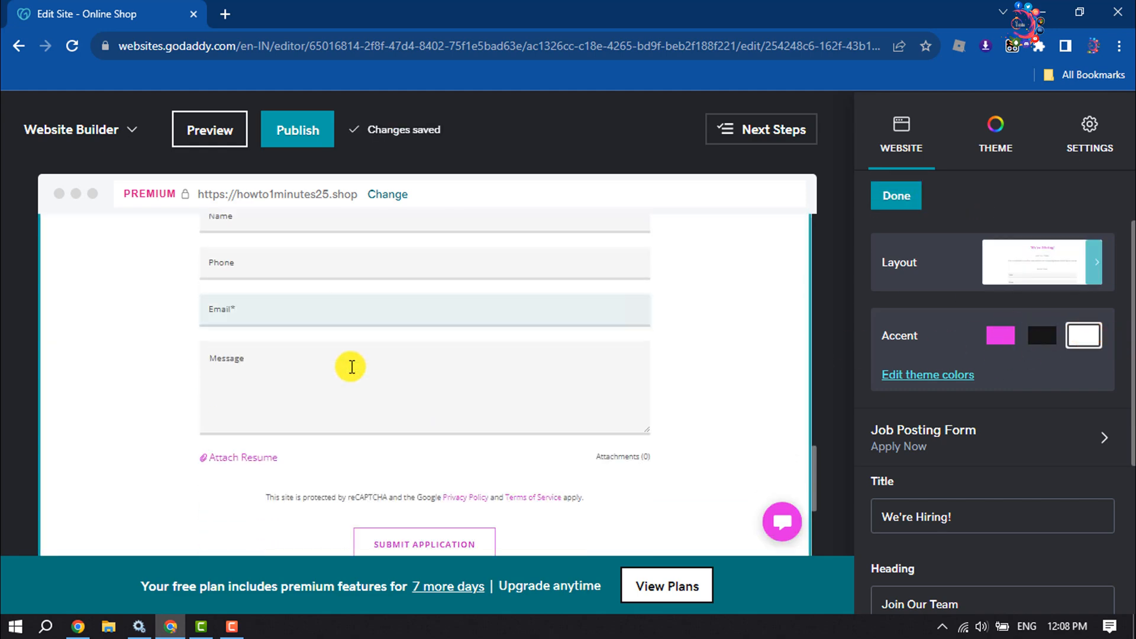